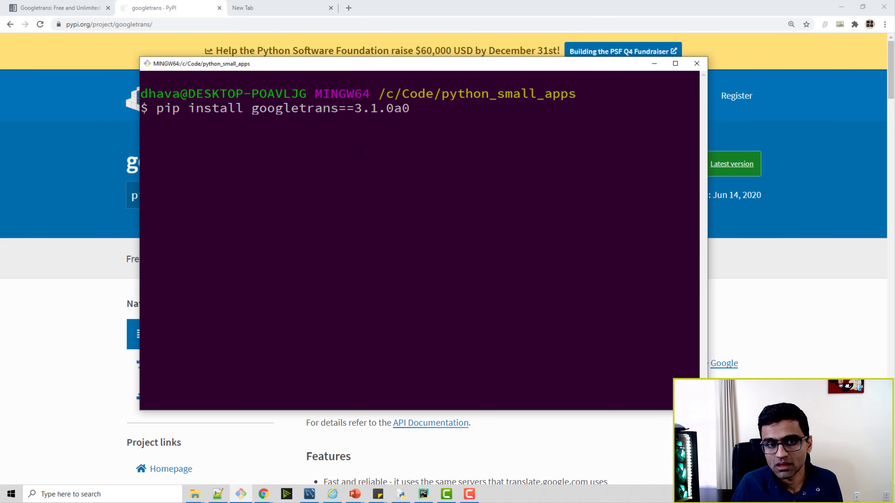
Run pip install googletrans==3.1.0a0 in Git Bash and minimize the terminal.
{"action": "key", "text": "Backspace"}
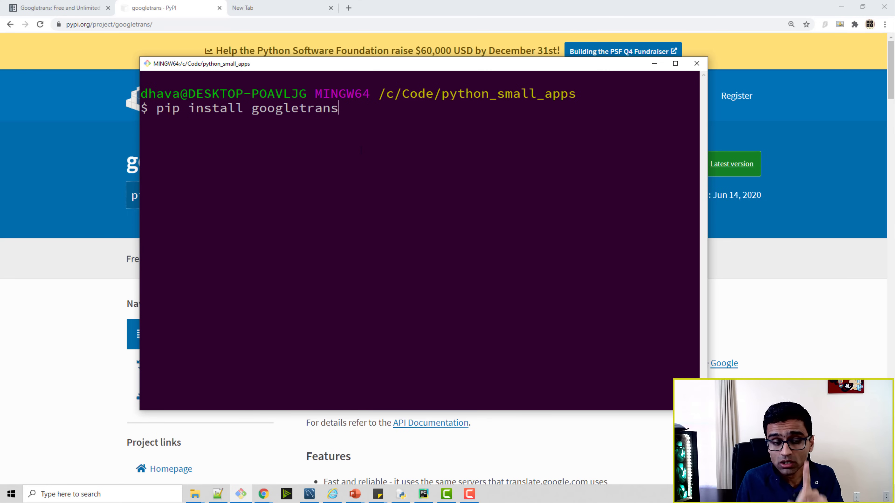
{"action": "key", "text": "Backspace"}
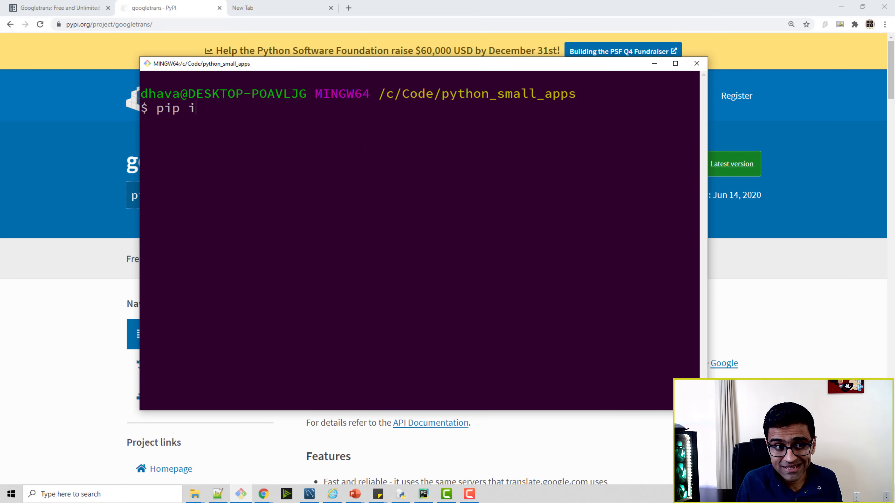
{"action": "type", "text": "nstall googletrans==3.1.0a0"}
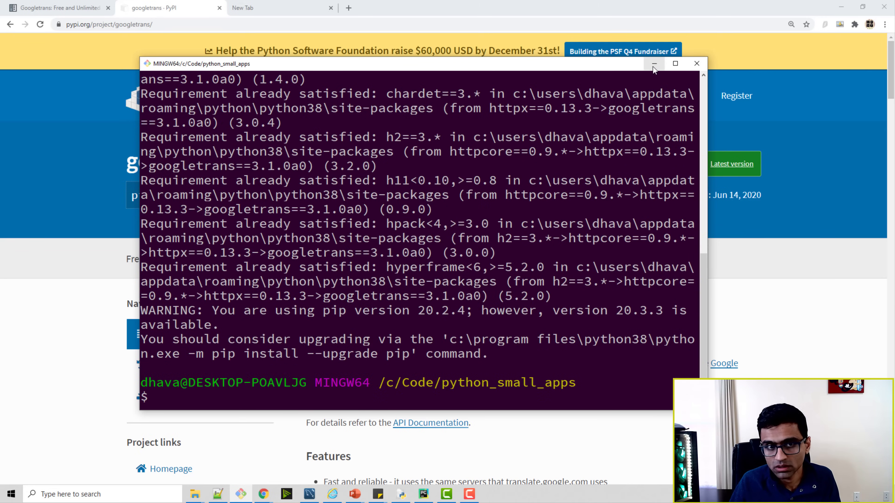
{"action": "left_click", "coordinate": [654, 63]}
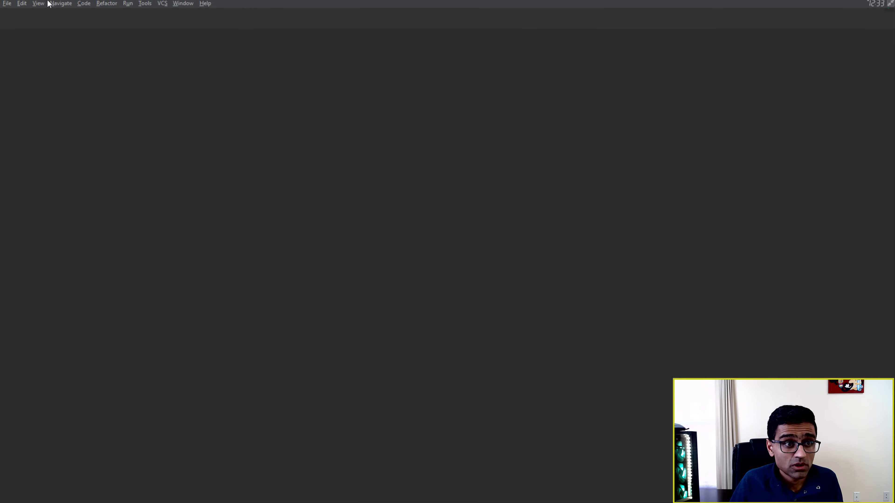
Exit Zen Mode via View > Appearance so the project panel and ts.py editor return.
{"action": "left_click", "coordinate": [38, 5]}
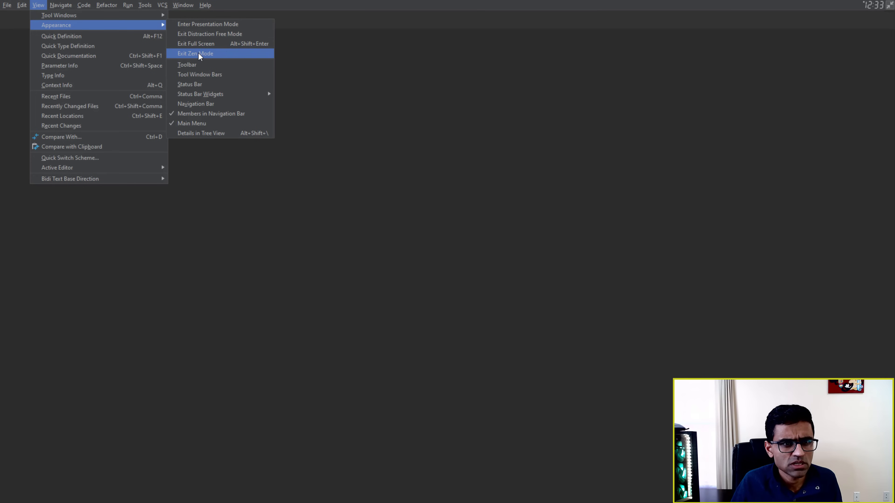
{"action": "left_click", "coordinate": [195, 53]}
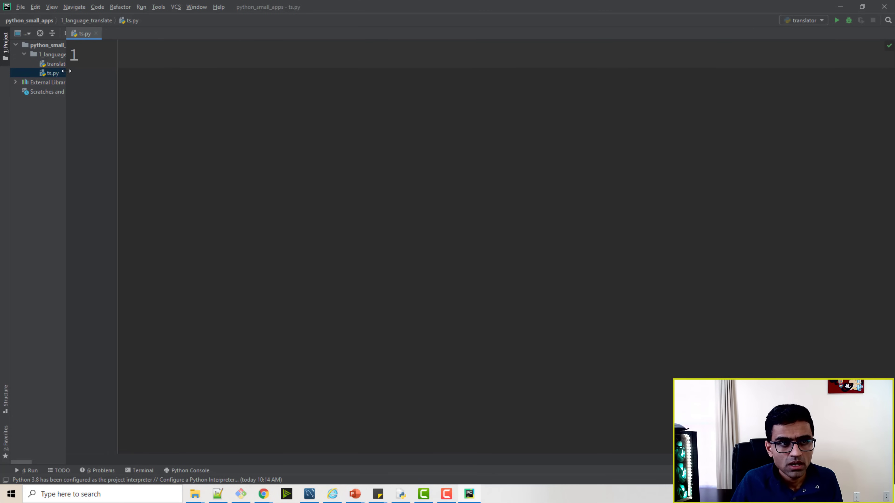
{"action": "left_click", "coordinate": [51, 6]}
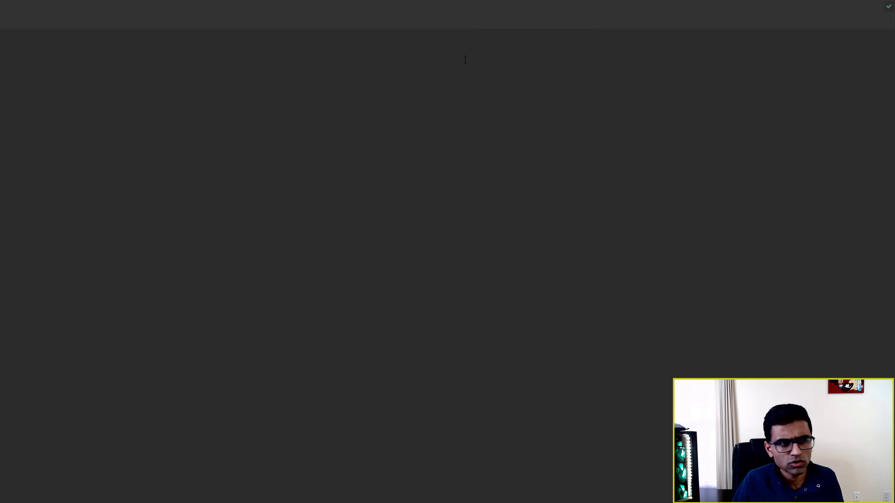
Import Translator from googletrans and create translater = Translator().
{"action": "type", "text": "from googletrans i"}
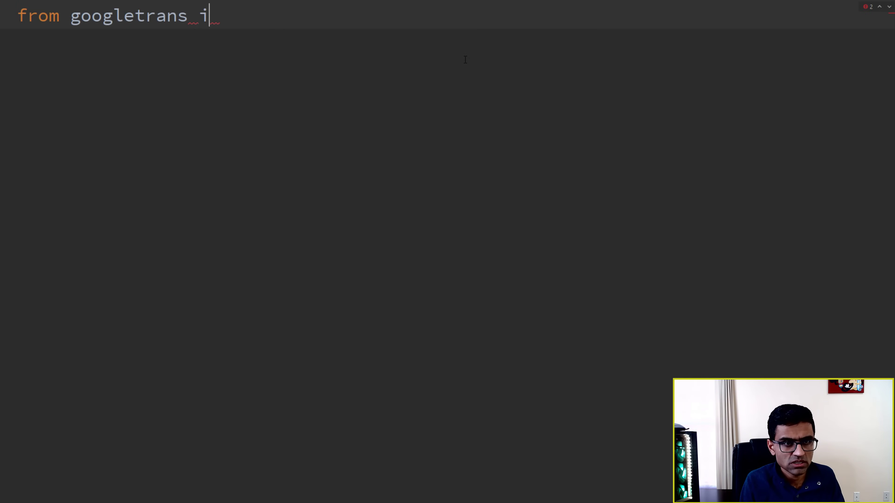
{"action": "type", "text": "mport tran"}
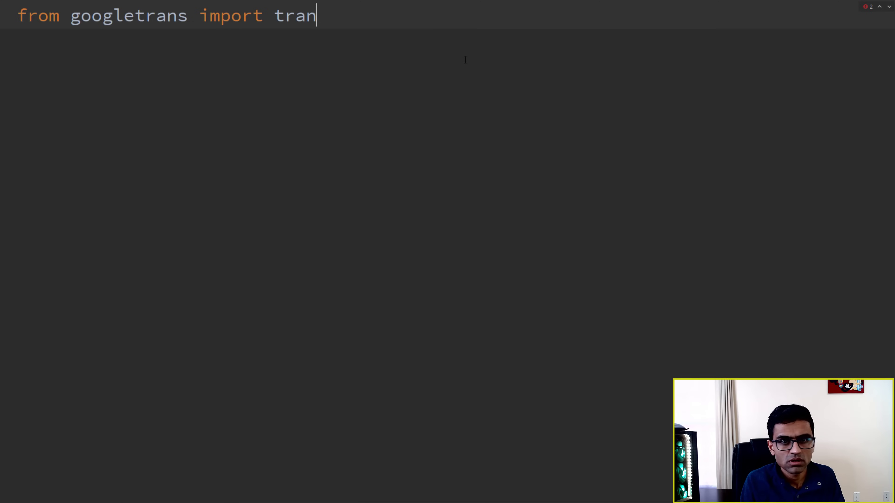
{"action": "type", "text": "Tra"}
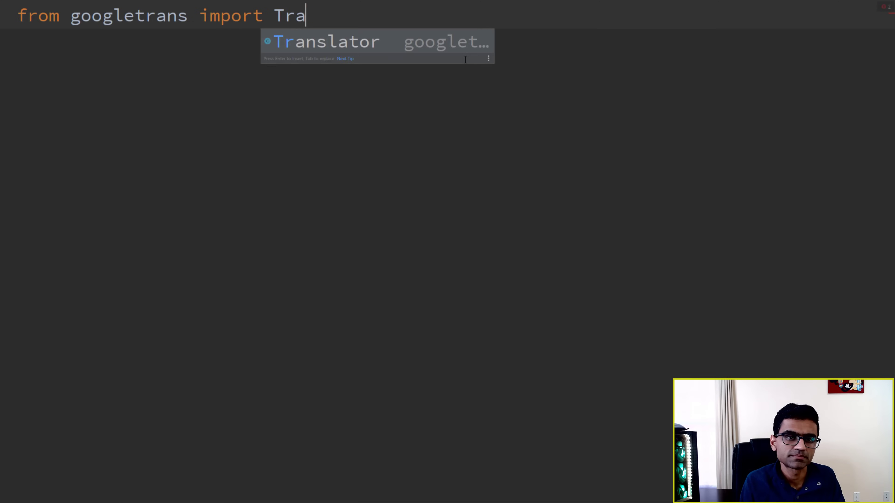
{"action": "key", "text": "Enter"}
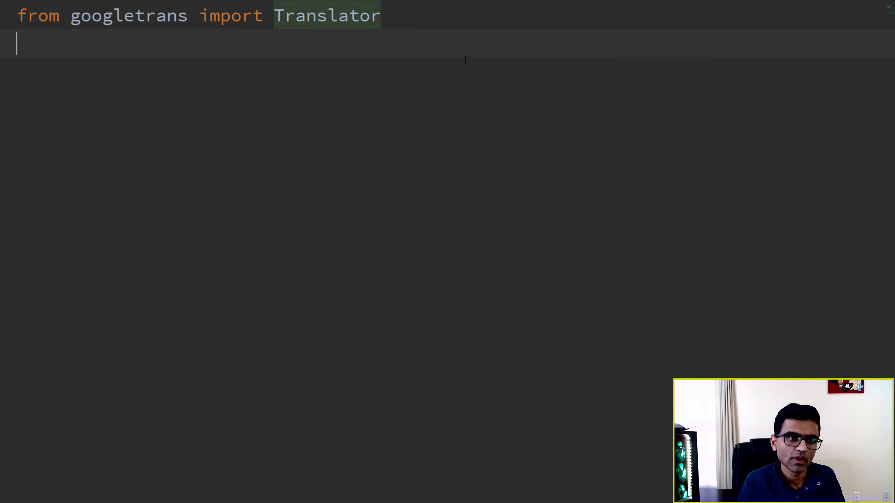
{"action": "type", "text": "translater"}
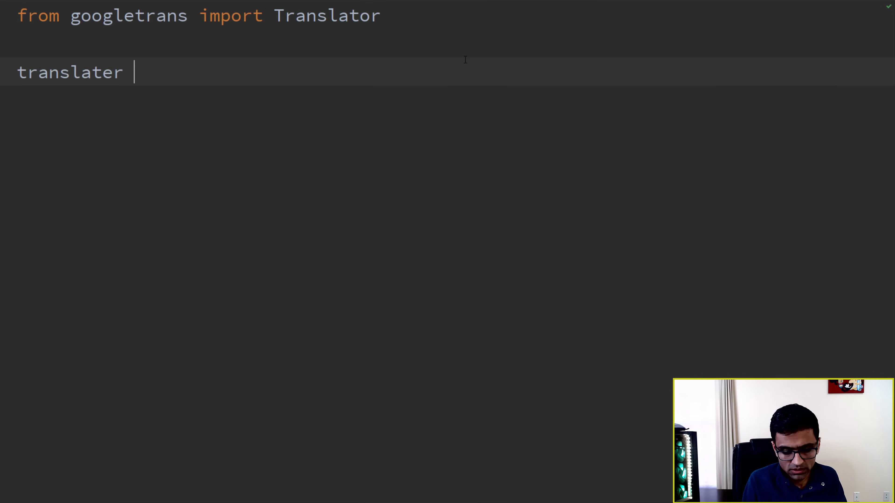
{"action": "type", "text": "= Translator"}
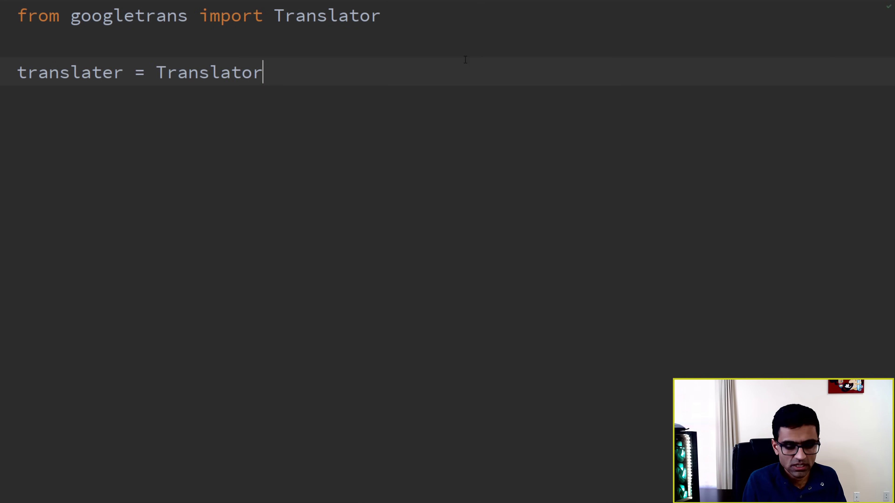
Add translater.translate("", dest="") with empty text and destination placeholders.
{"action": "type", "text": "translater.translate("}
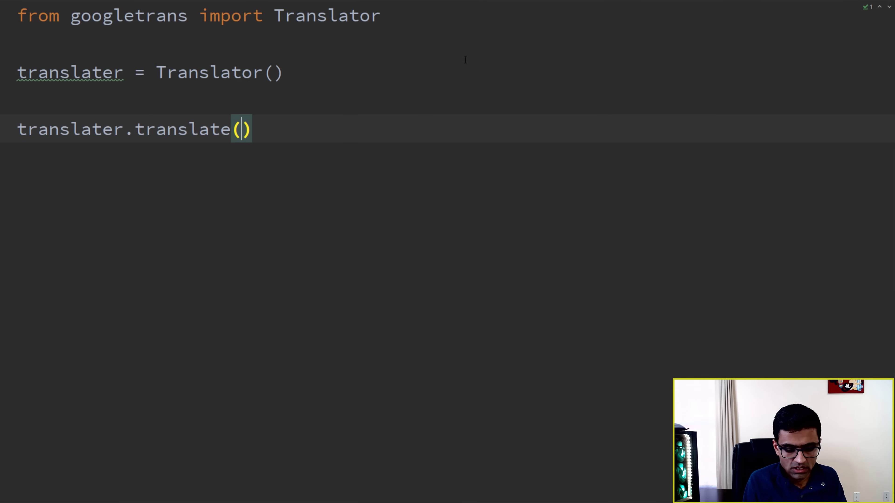
{"action": "type", "text": "\""}
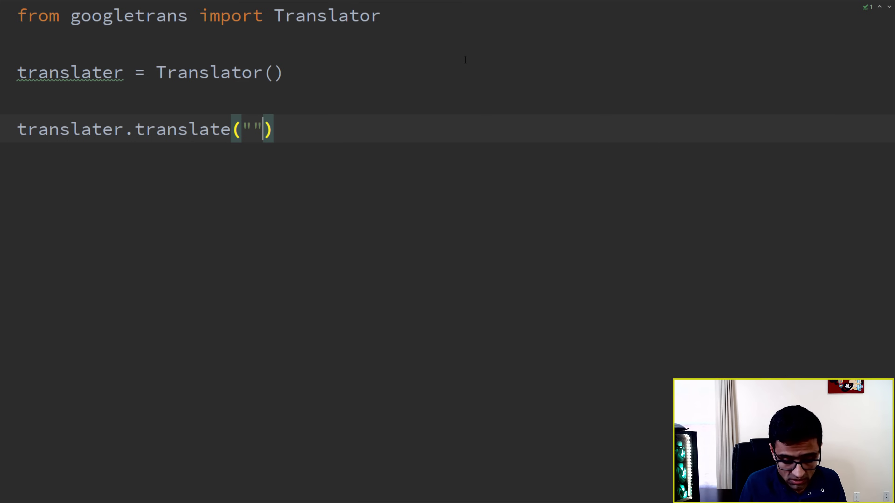
{"action": "type", "text": ", dest="}
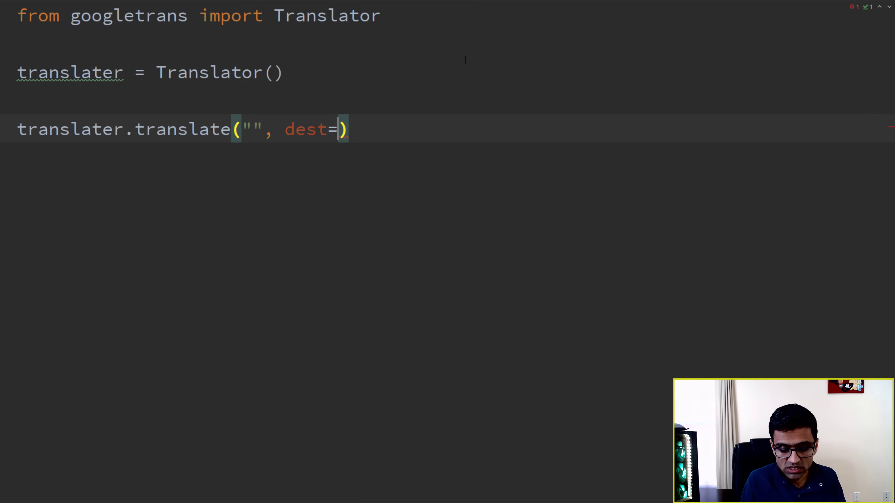
{"action": "type", "text": "\"\""}
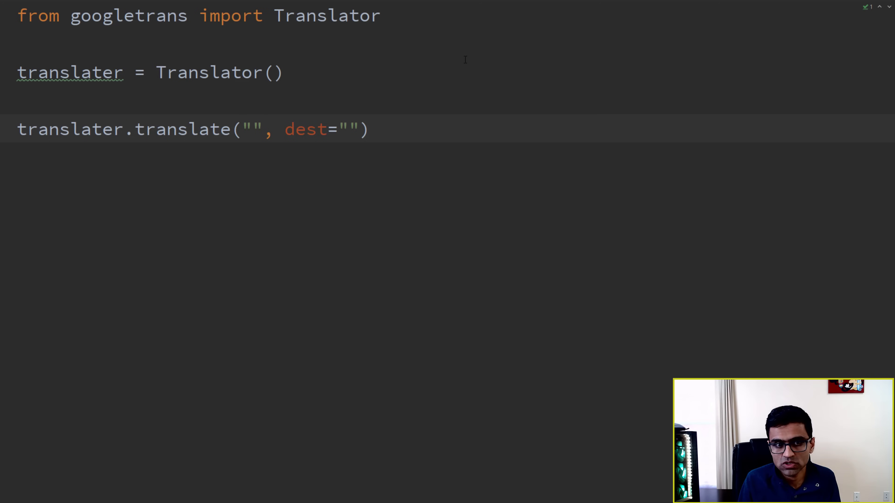
{"action": "key", "text": "alt+tab"}
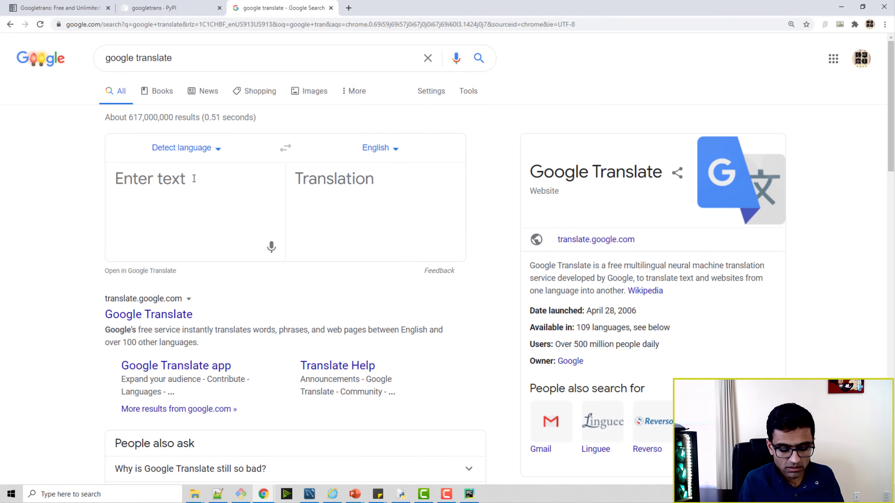
Translate 'how are you' to Hindi and paste क्या हाल है into the translate call's text.
{"action": "type", "text": "how are you"}
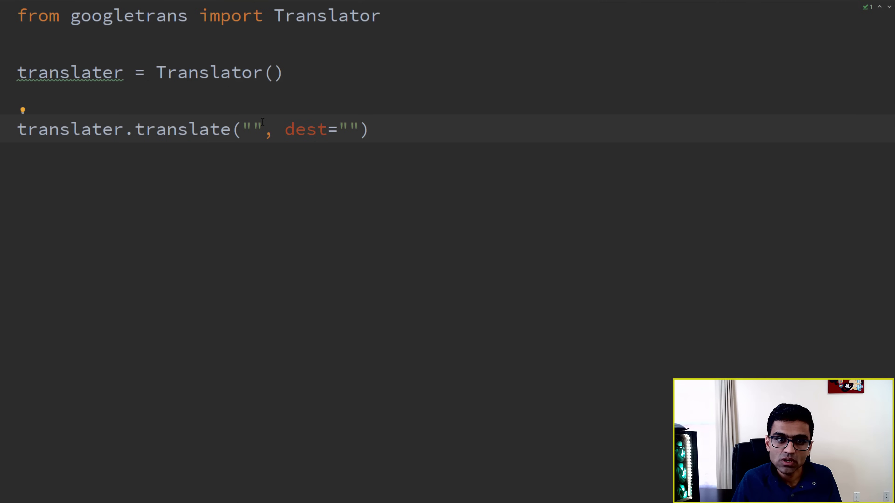
{"action": "type", "text": "क्या हाल है"}
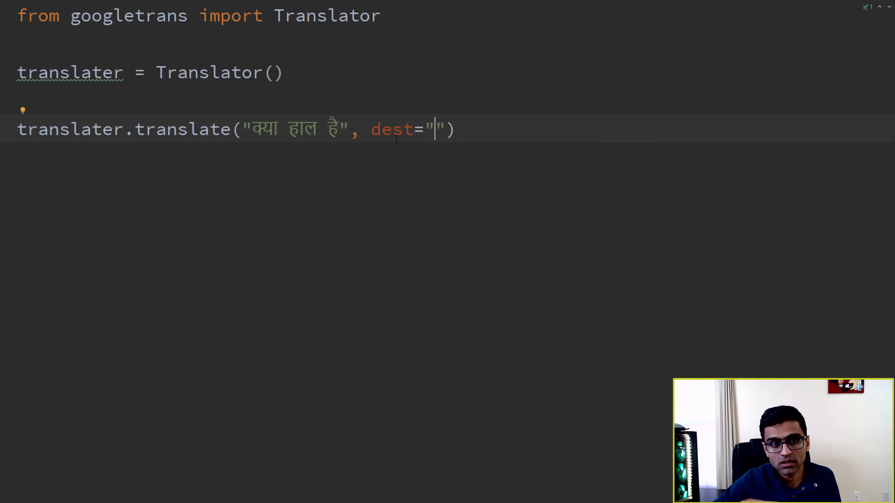
{"action": "key", "text": "alt+tab"}
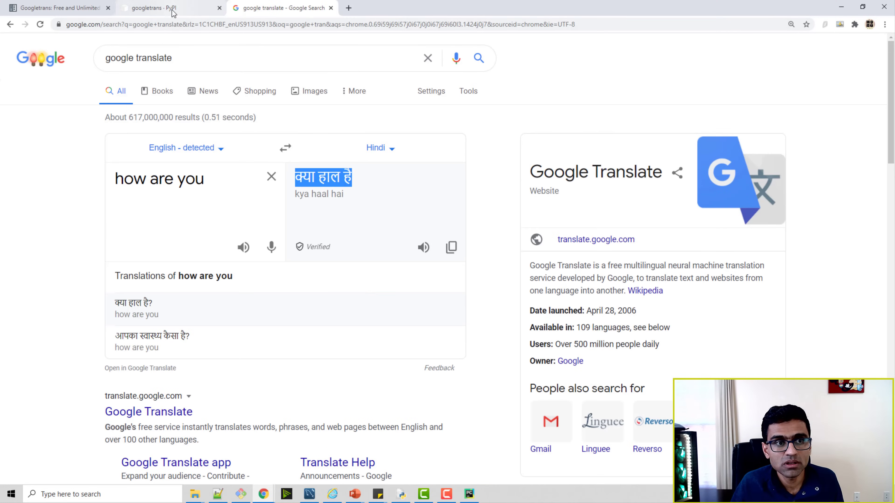
Check the language-code list on the googletrans PyPI project page.
{"action": "left_click", "coordinate": [148, 7]}
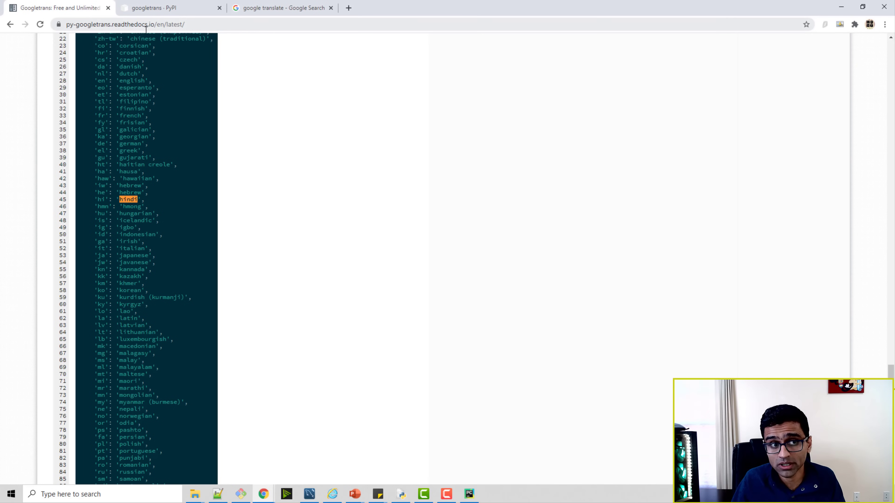
{"action": "left_click", "coordinate": [166, 7]}
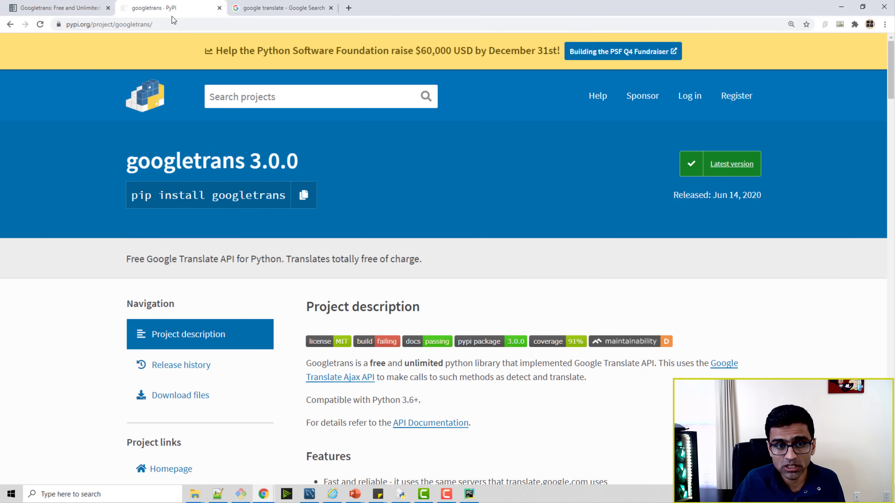
{"action": "scroll", "scroll_direction": "down", "scroll_amount": 3}
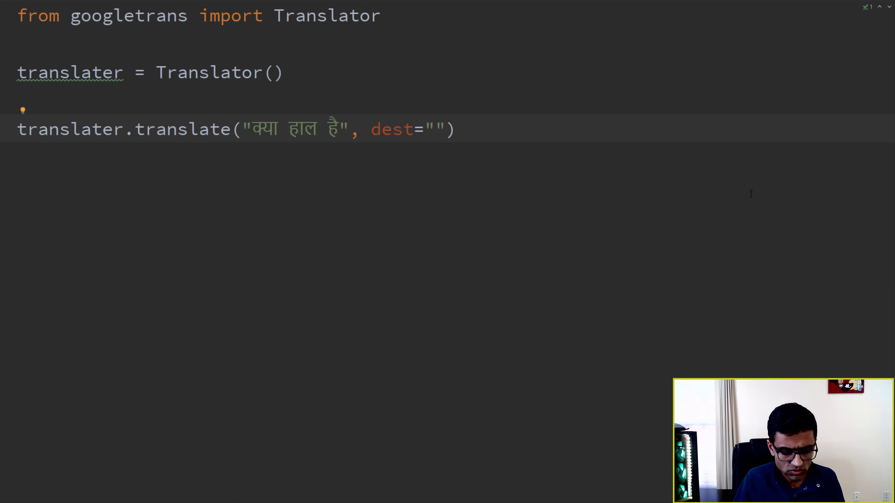
Set dest to "en", store the result in out, print it and run ts, giving How are you.
{"action": "type", "text": "en"}
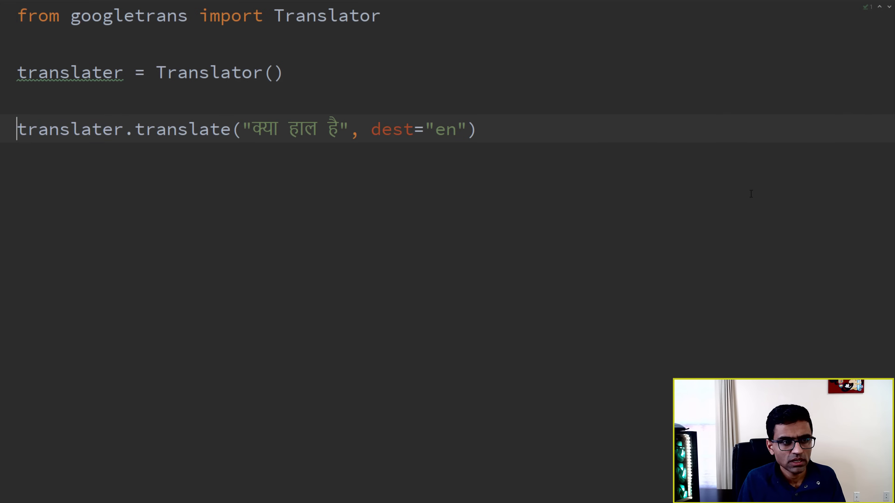
{"action": "type", "text": "out ="}
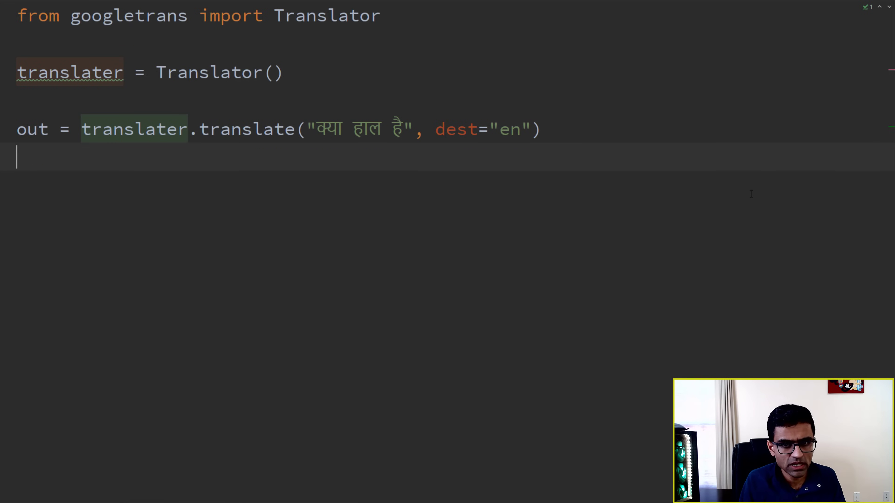
{"action": "type", "text": "print()"}
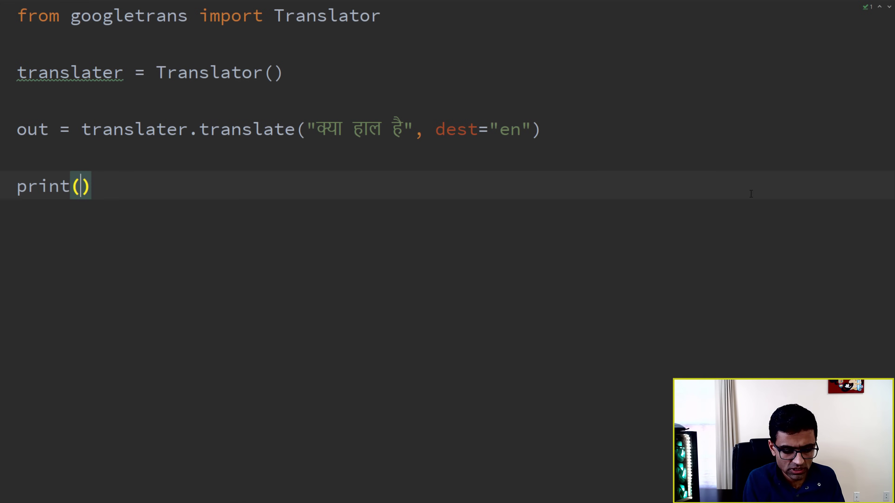
{"action": "type", "text": "out"}
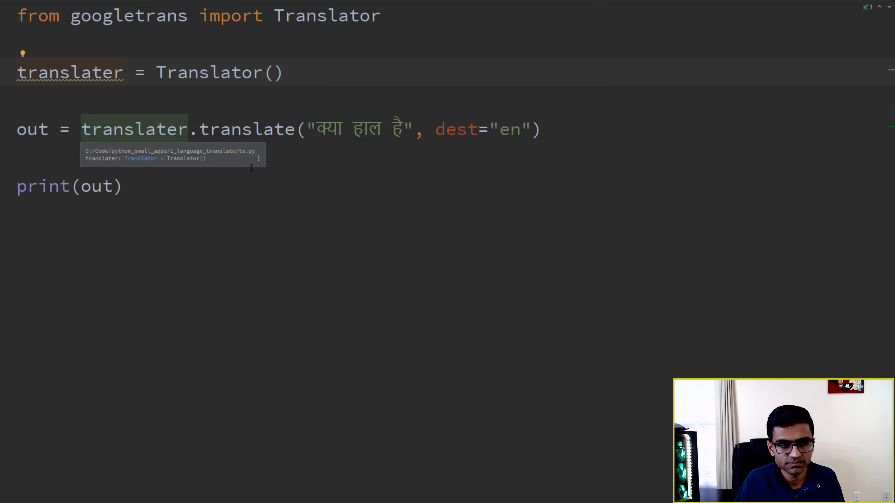
{"action": "right_click", "coordinate": [274, 72]}
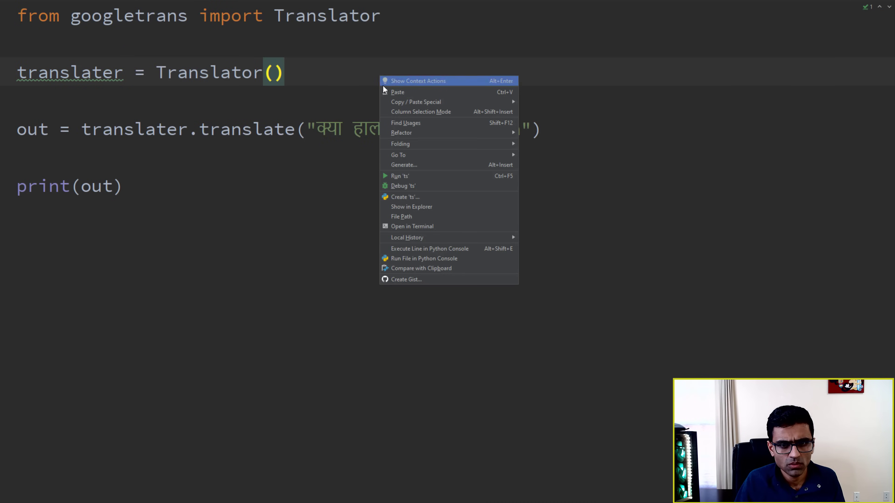
{"action": "left_click", "coordinate": [399, 176]}
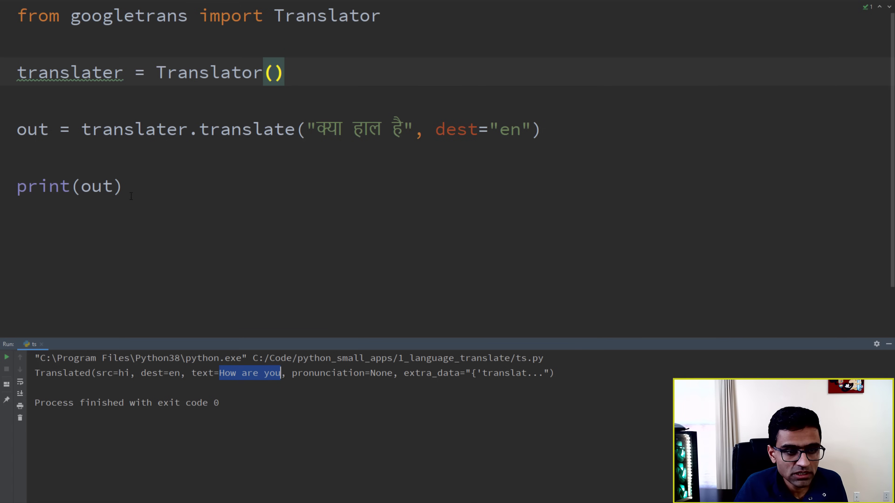
Print out.text and paste the triple-quoted mystory Baby Yoda story into ts.py.
{"action": "type", "text": ".text"}
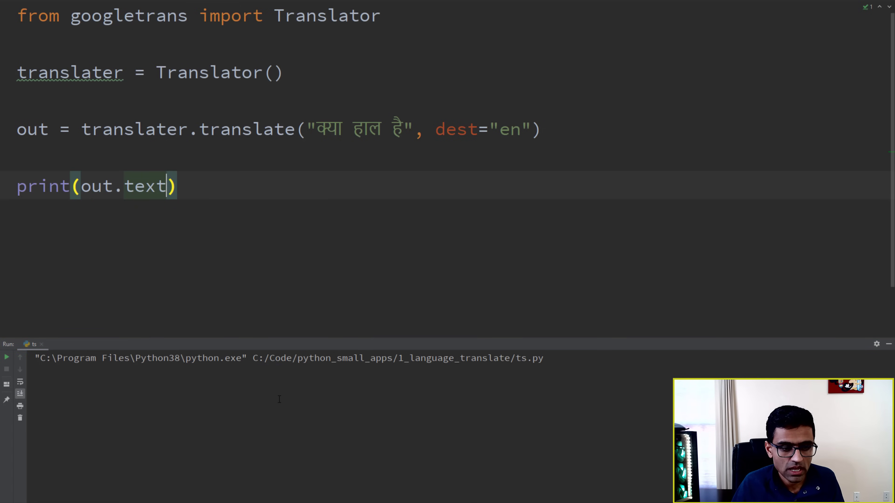
{"action": "left_click", "coordinate": [6, 357]}
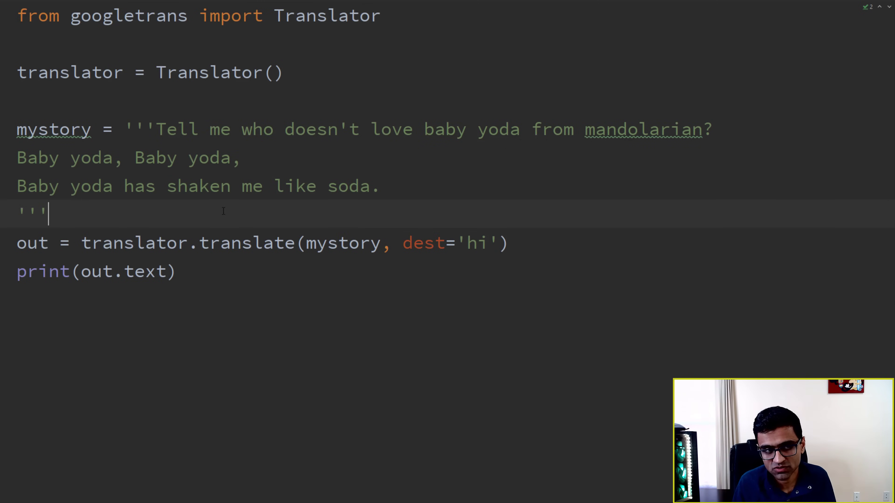
{"action": "left_click_drag", "start_coordinate": [160, 130], "coordinate": [165, 186]}
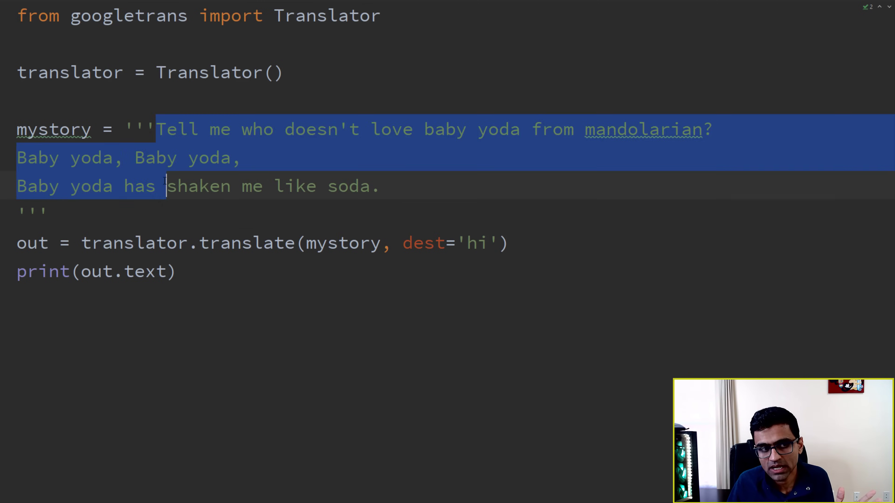
{"action": "left_click", "coordinate": [161, 207]}
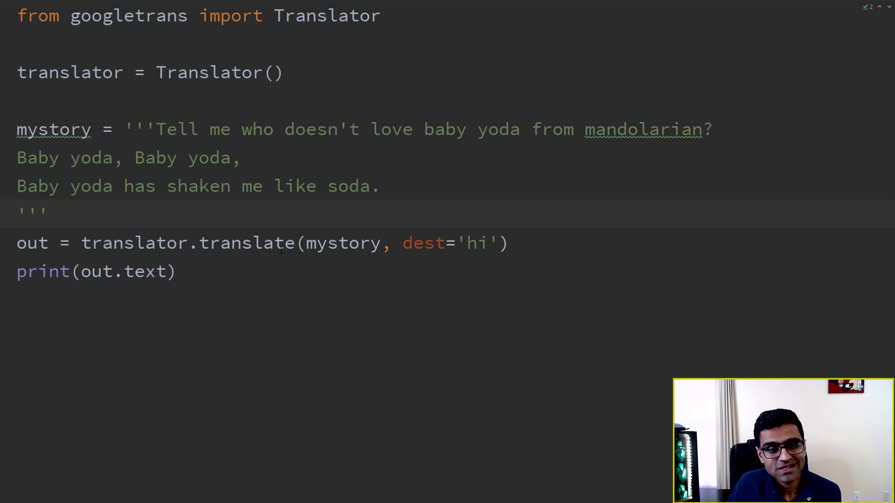
Translate mystory with dest='hi', run ts and review the Hindi output line.
{"action": "double_click", "coordinate": [477, 243]}
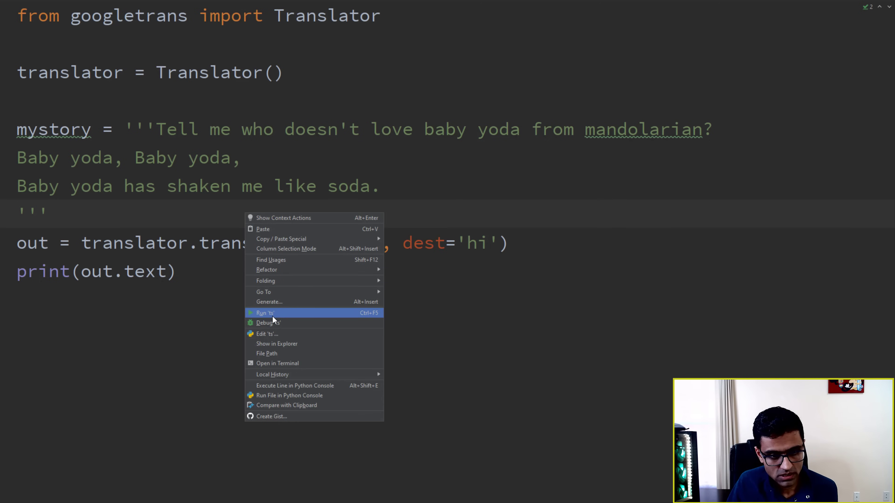
{"action": "left_click", "coordinate": [264, 313]}
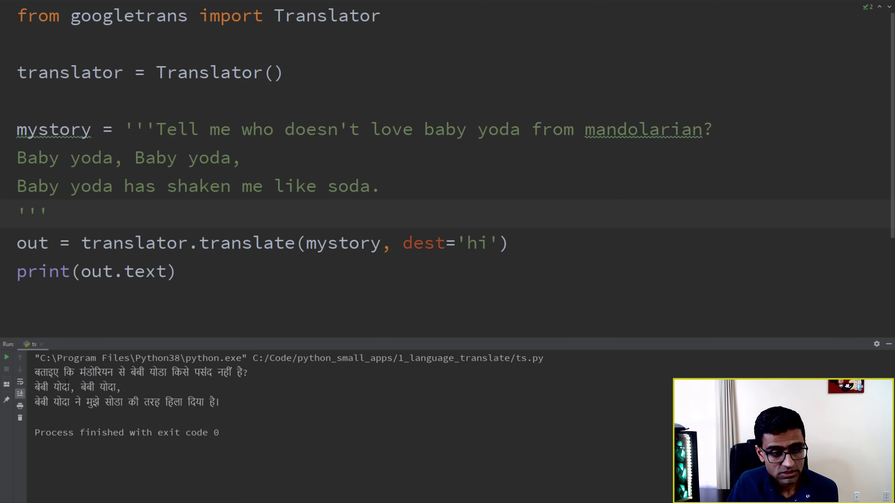
{"action": "left_click_drag", "start_coordinate": [317, 129], "coordinate": [659, 129]}
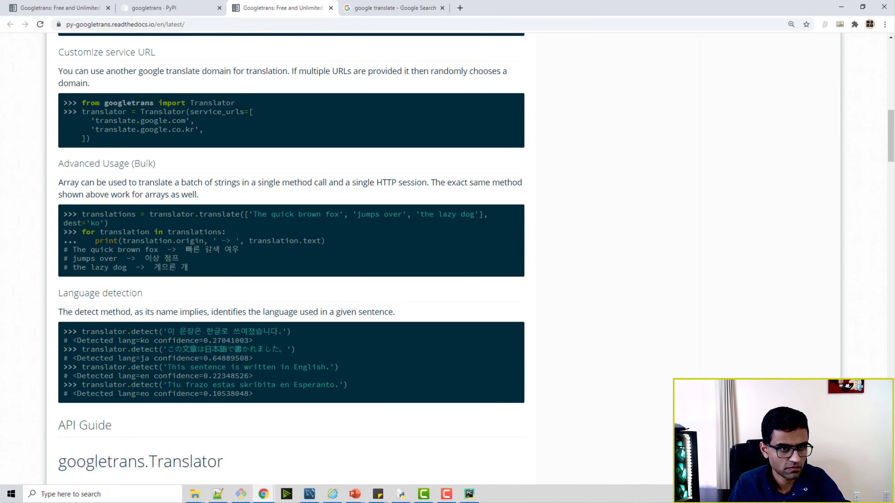
{"action": "mouse_move", "coordinate": [234, 237]}
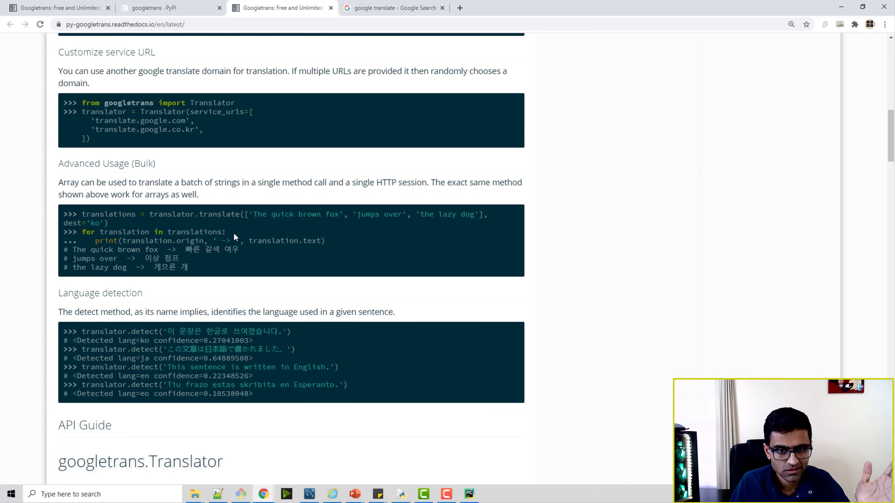
Scroll the readthedocs page, then the googletrans PyPI project page.
{"action": "scroll", "scroll_direction": "down", "scroll_amount": 3}
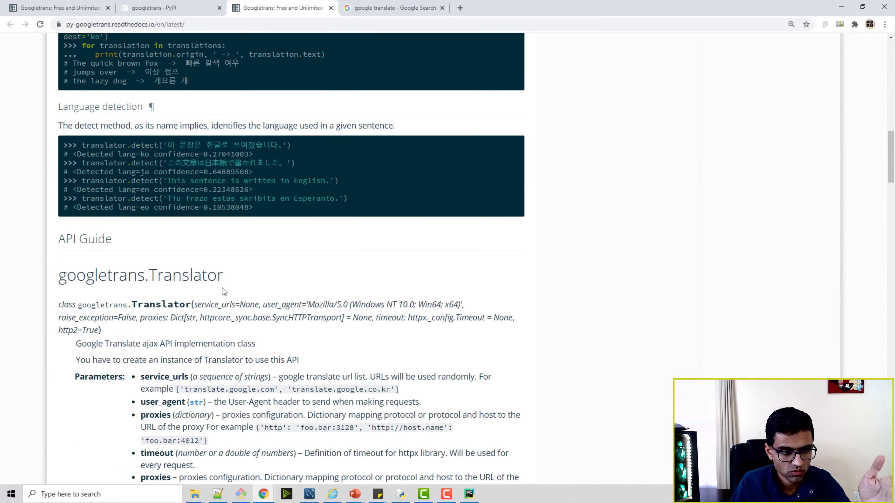
{"action": "left_click", "coordinate": [162, 7]}
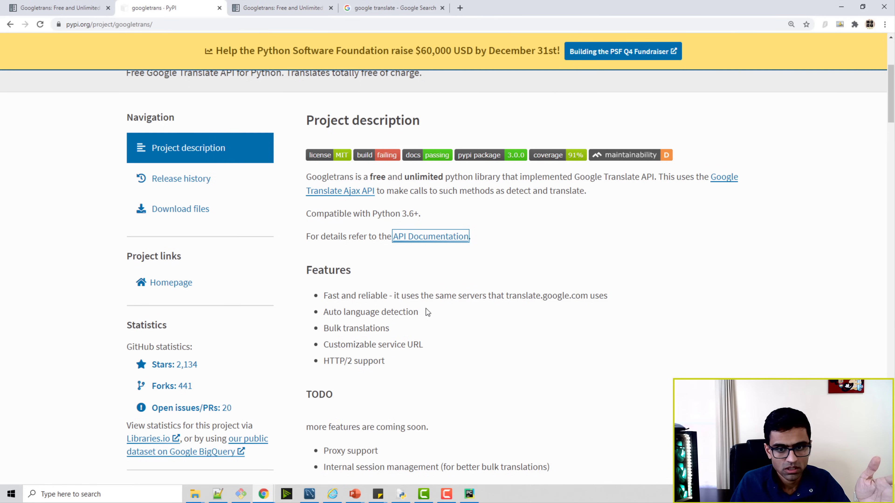
{"action": "scroll", "scroll_direction": "down", "scroll_amount": 3}
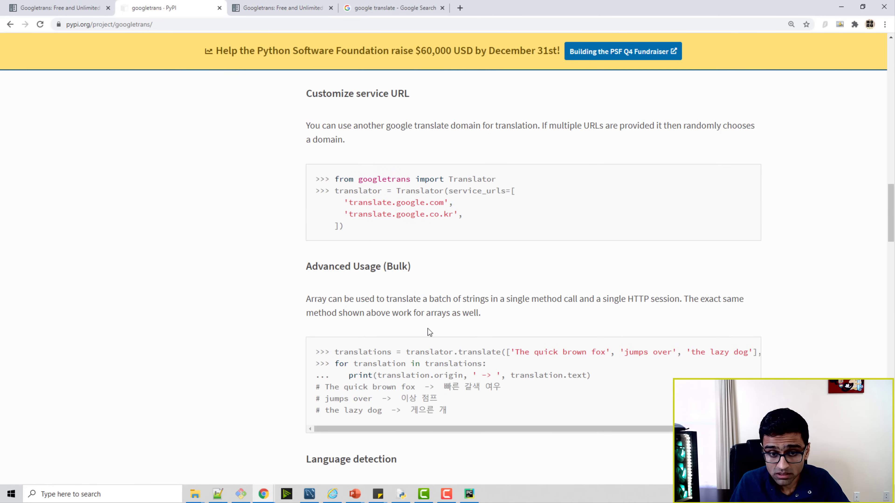
{"action": "scroll", "scroll_direction": "down", "scroll_amount": 3}
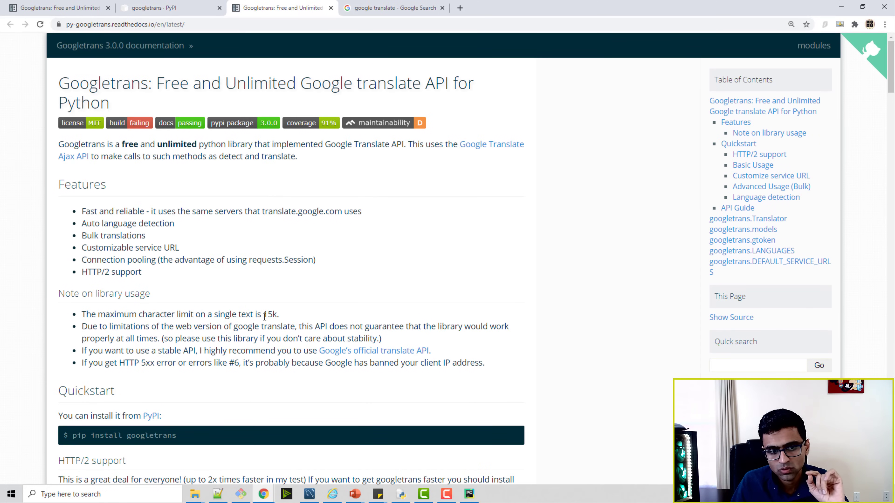
{"action": "mouse_move", "coordinate": [298, 318]}
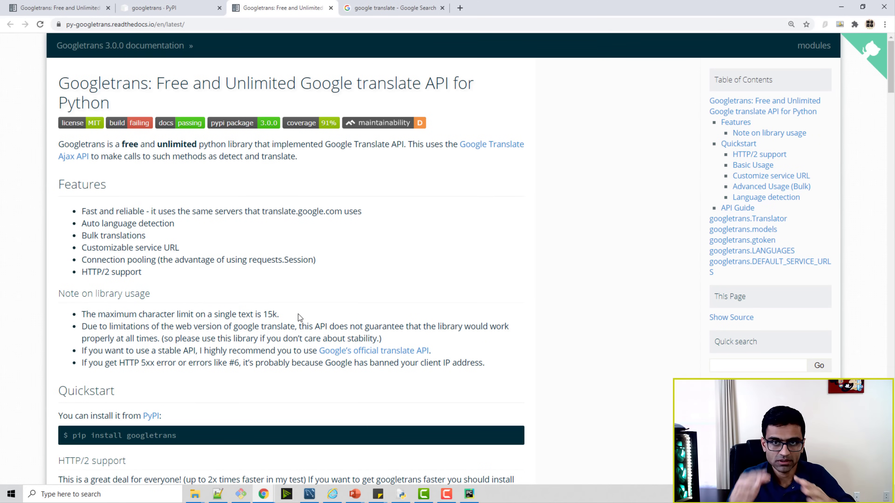